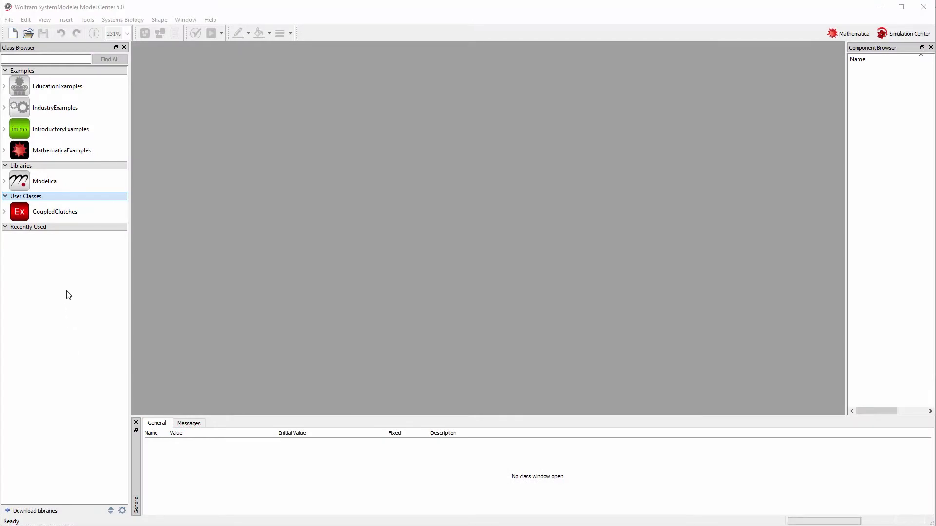
pyautogui.moveTo(71, 271)
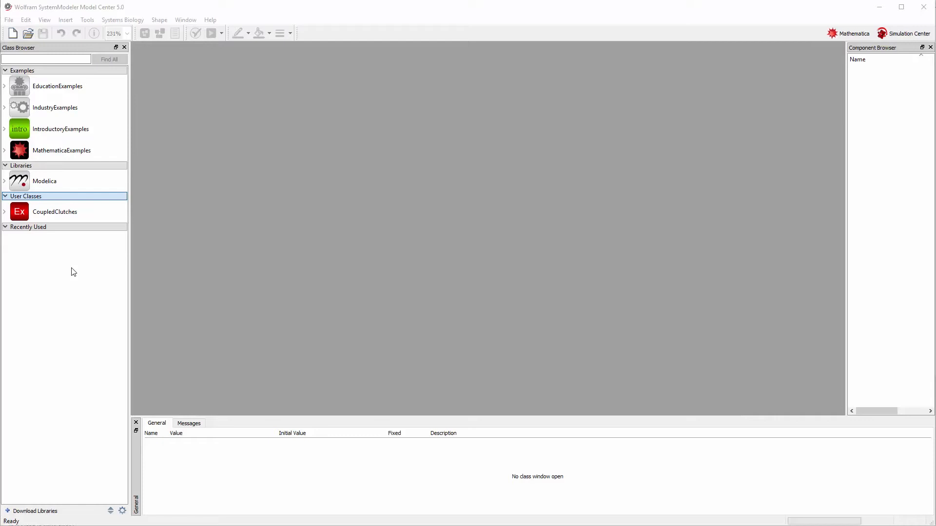
# Expand the CoupledClutches package to list CoupledClutchesModel, CoupledClutchesFMI and Components.
pyautogui.click(54, 212)
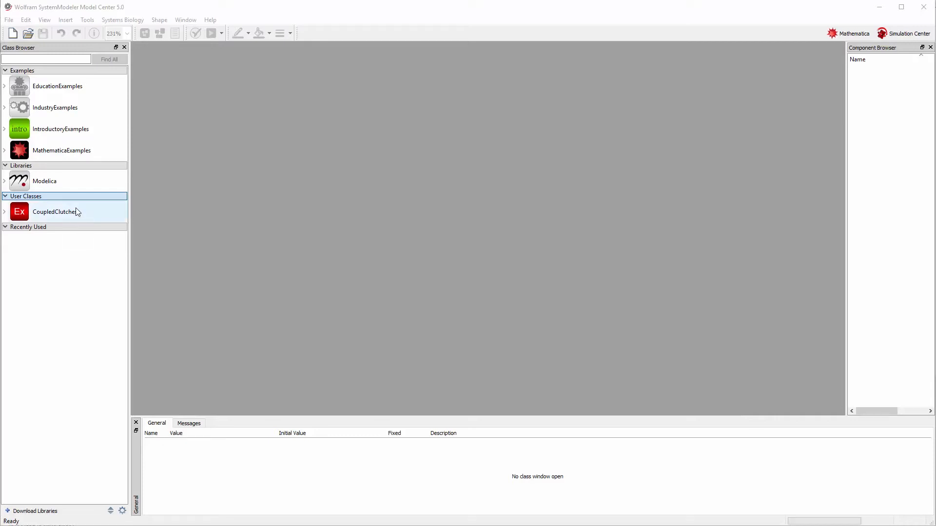
pyautogui.click(4, 212)
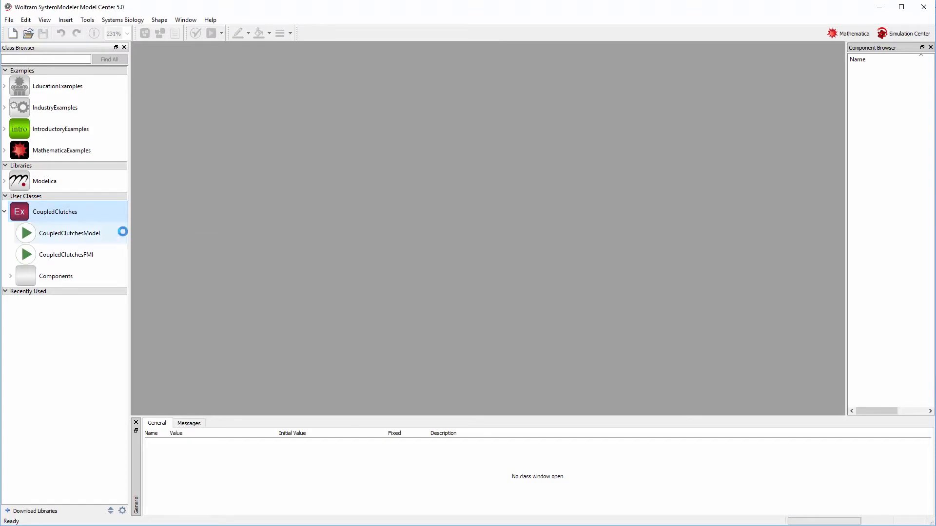
# Open CoupledClutchesModel, inspect the clutches component and its parameters, and open CoupledClutchesFMI.
pyautogui.doubleClick(69, 233)
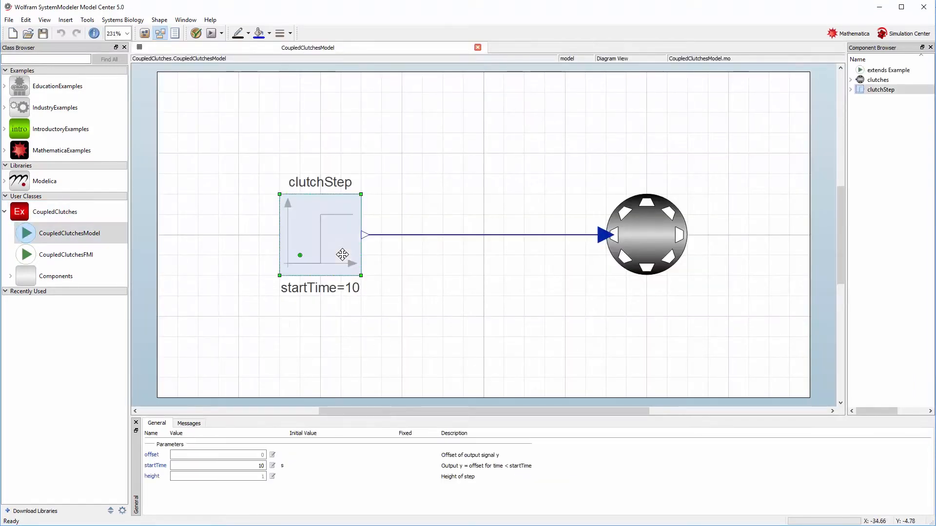
pyautogui.moveTo(598, 234)
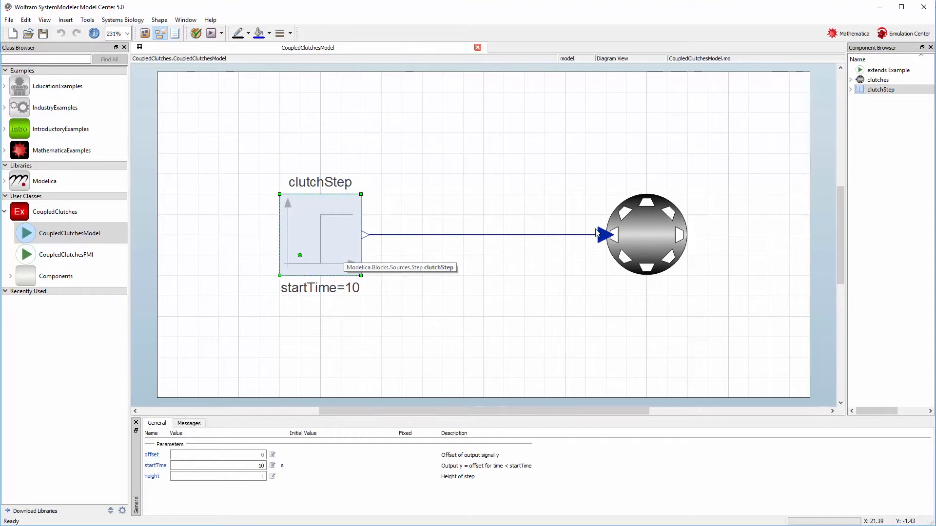
pyautogui.click(646, 234)
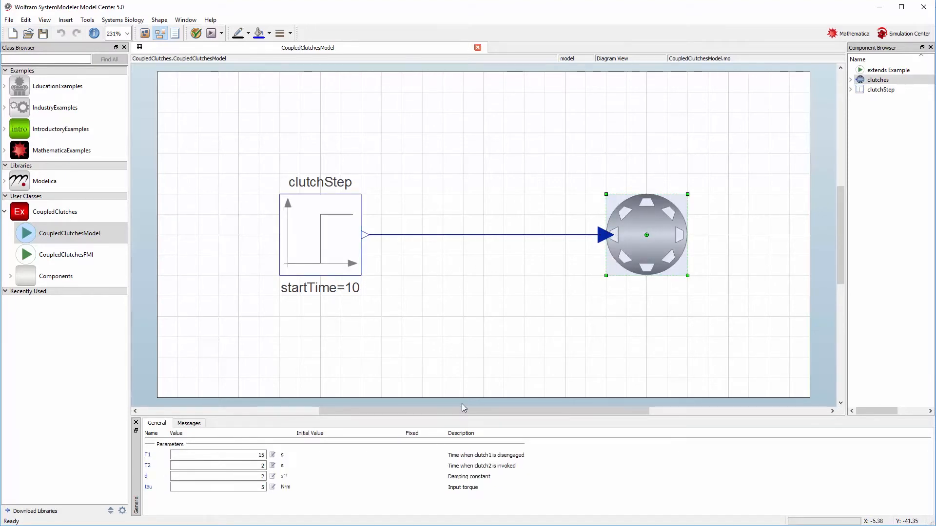
pyautogui.doubleClick(646, 235)
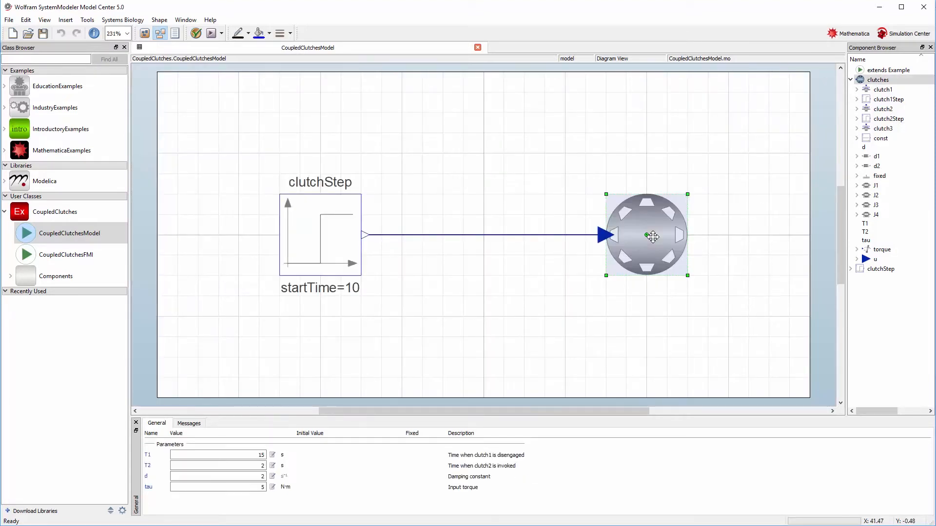
pyautogui.click(445, 353)
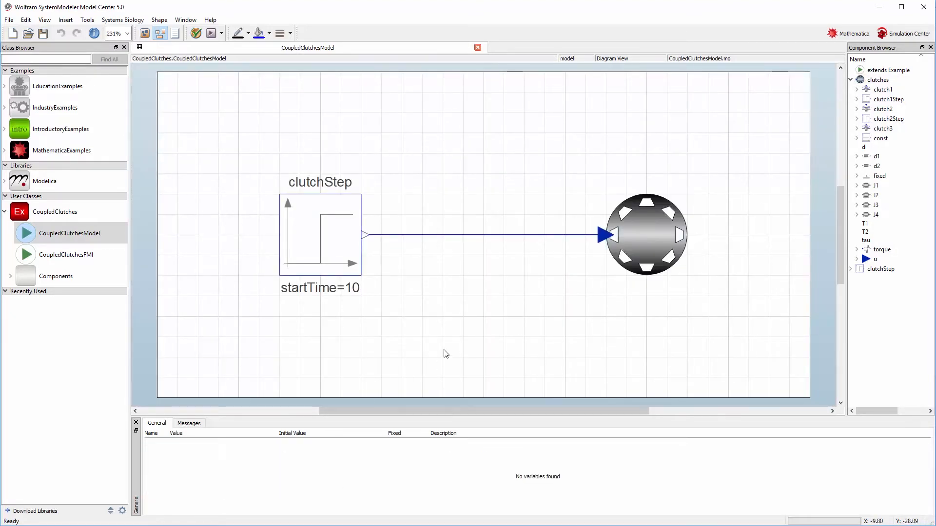
pyautogui.click(646, 234)
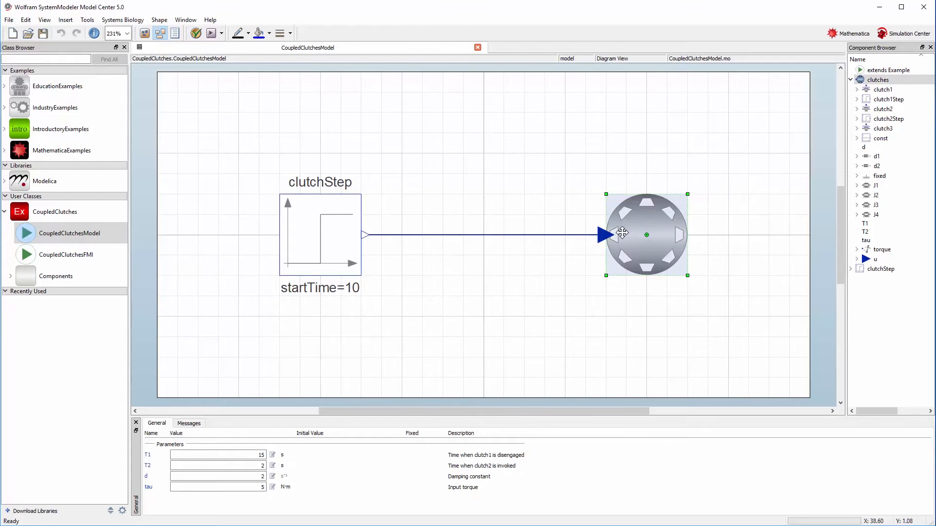
pyautogui.doubleClick(66, 254)
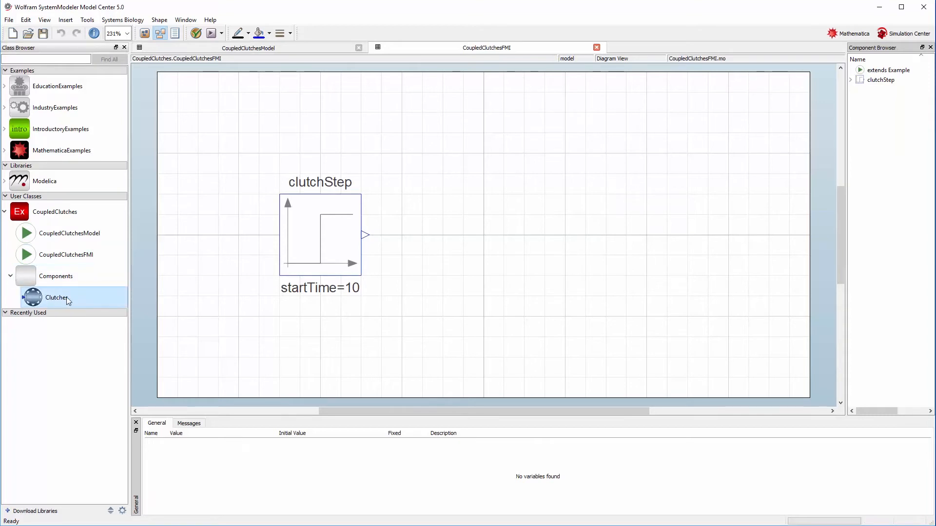
# Export the Clutches class as an FMI 2.0 FMU saved as Clutches.fmu.
pyautogui.rightClick(57, 297)
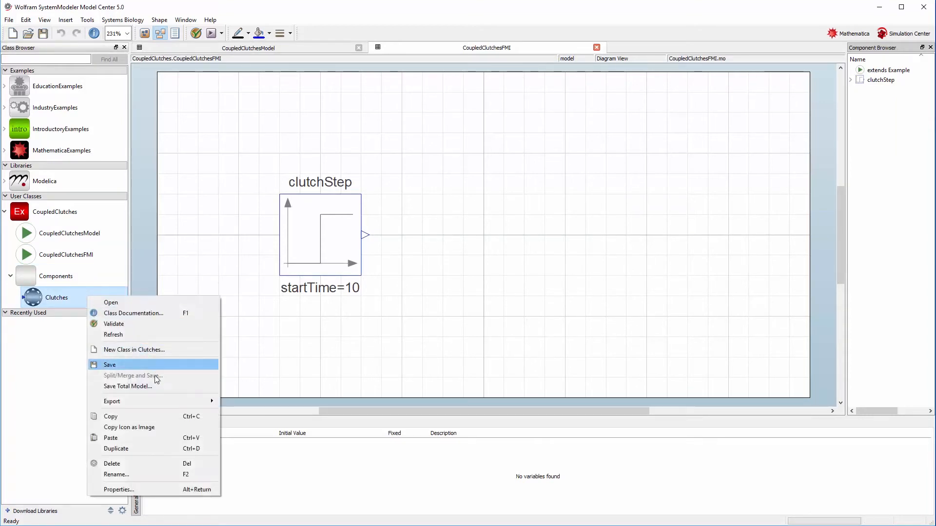
pyautogui.click(112, 401)
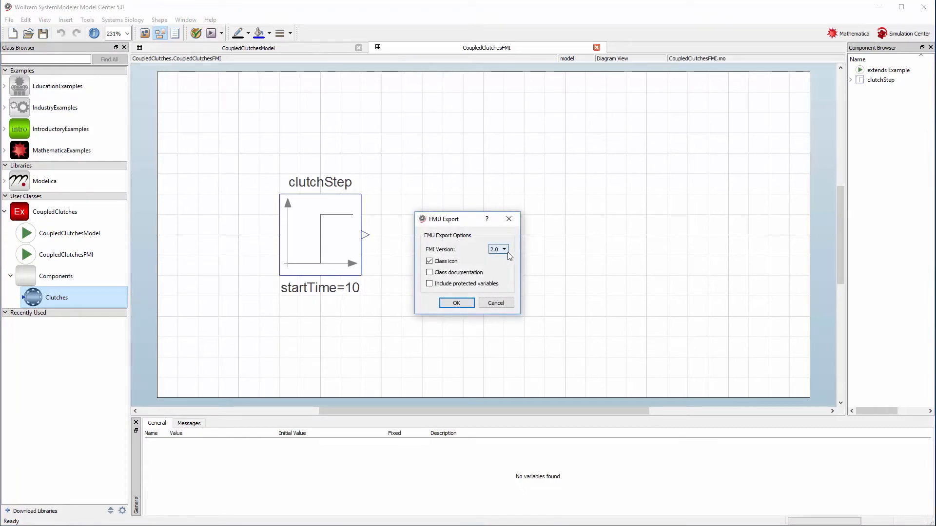
pyautogui.click(456, 302)
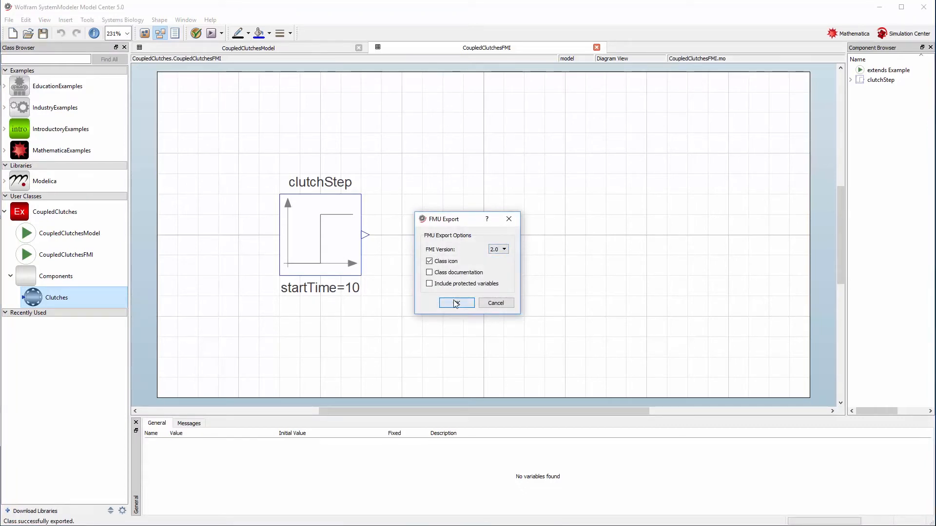
pyautogui.click(456, 303)
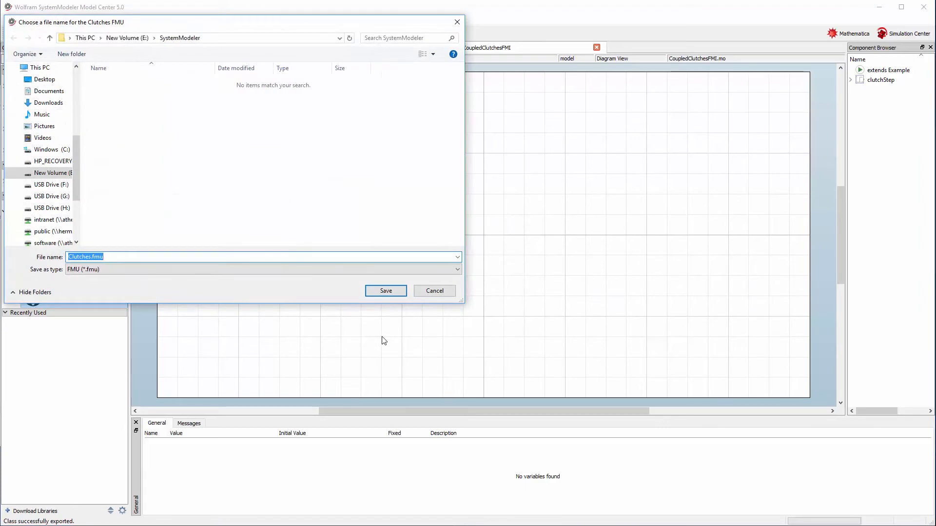
pyautogui.click(386, 291)
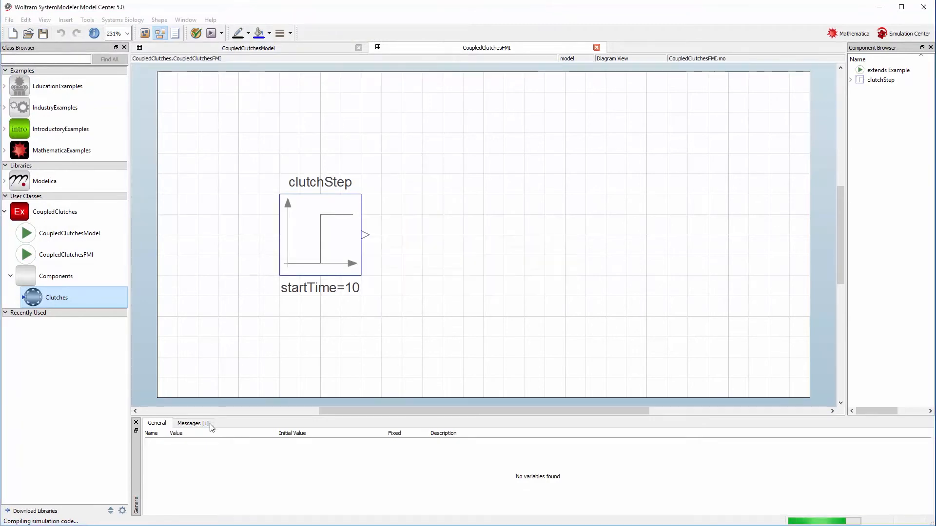
# Check the Messages log to confirm Clutches.fmu exported successfully.
pyautogui.click(191, 423)
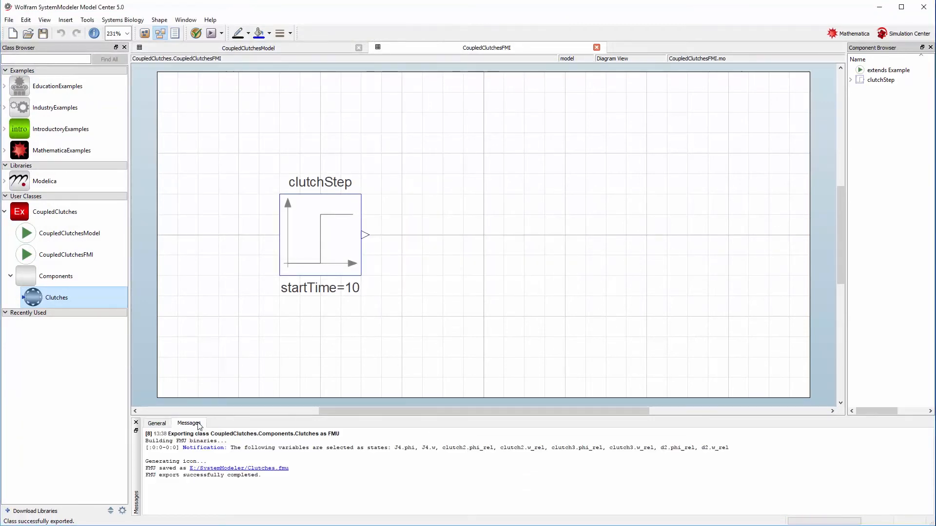
pyautogui.moveTo(288, 489)
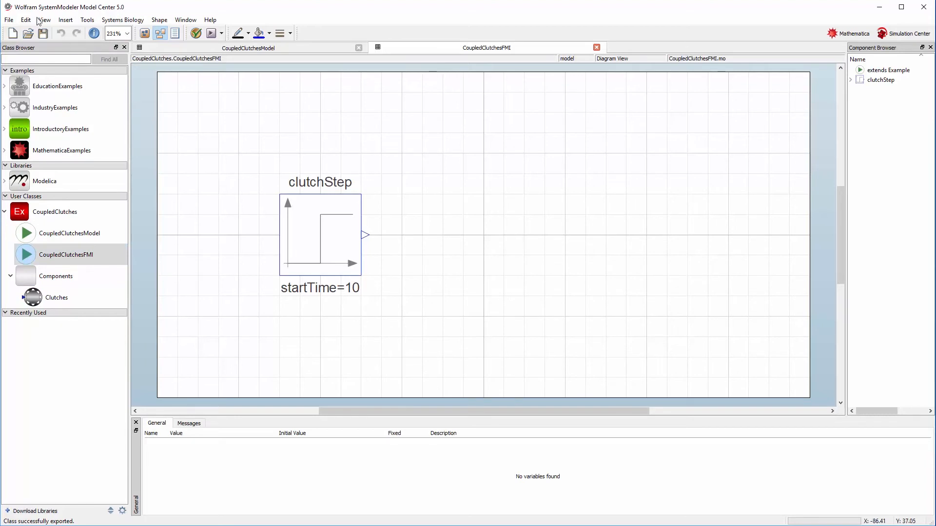
# Import Clutches.fmu as the Clutches_fmu class and return to the CoupledClutchesFMI diagram.
pyautogui.click(9, 20)
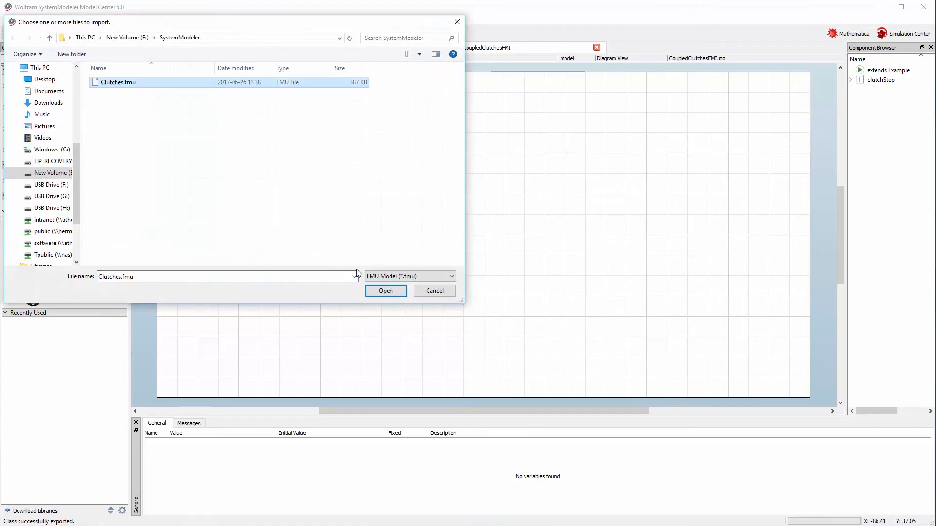
pyautogui.click(386, 291)
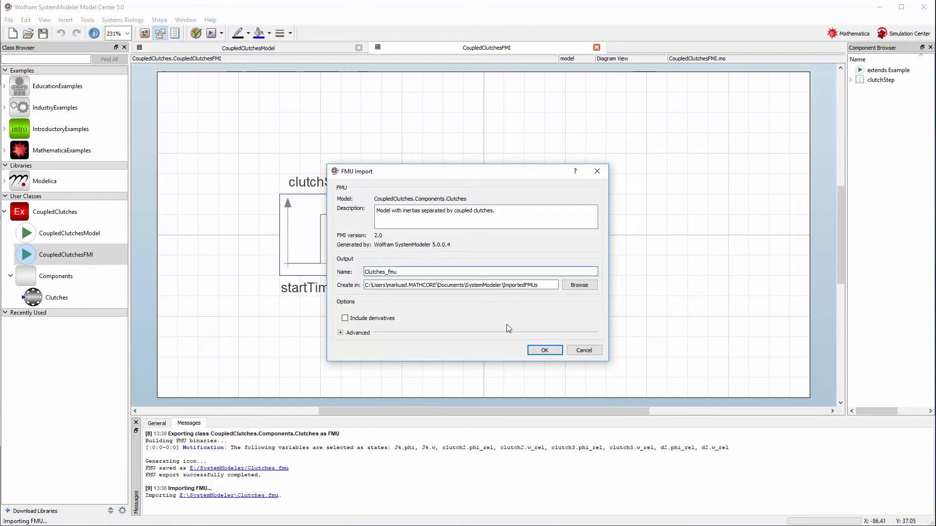
pyautogui.click(544, 351)
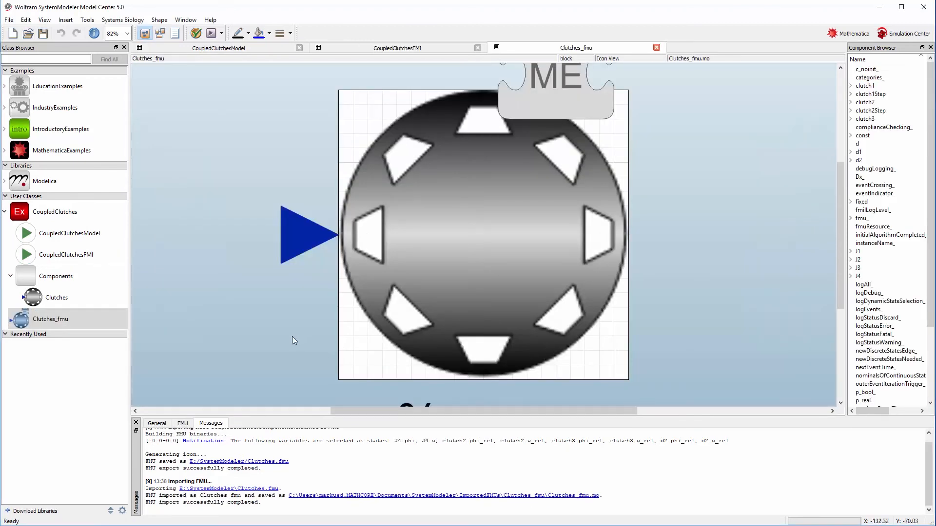
pyautogui.click(156, 423)
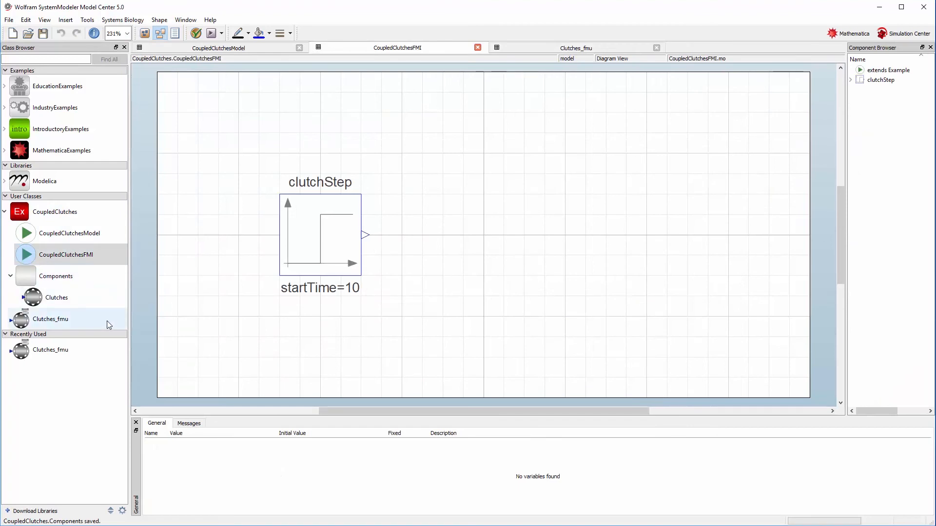
# Place Clutches_fmu into CoupledClutchesFMI and simulate the model.
pyautogui.moveTo(51, 319); pyautogui.dragTo(646, 234)
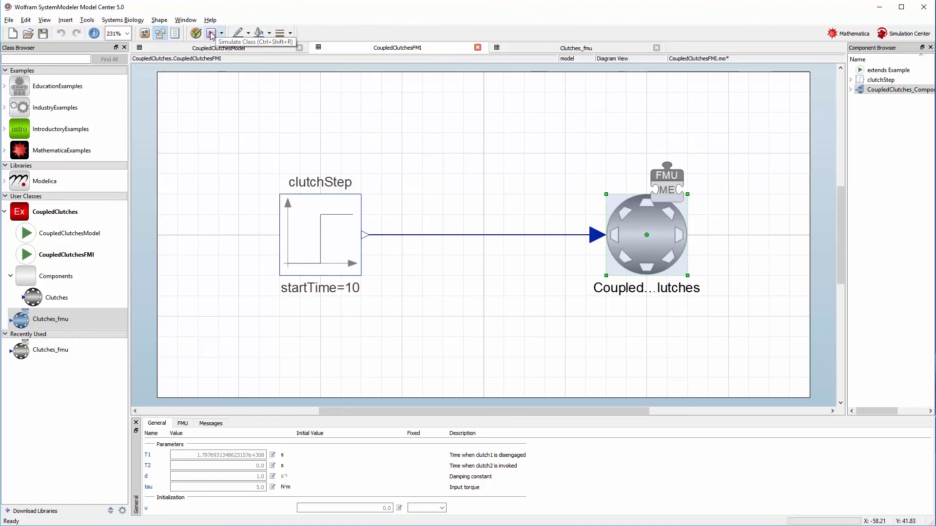
pyautogui.click(211, 32)
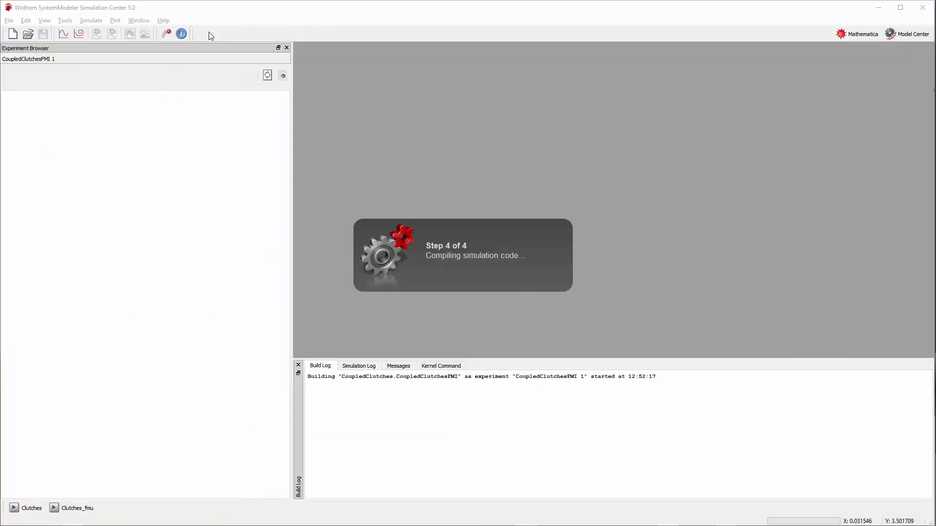